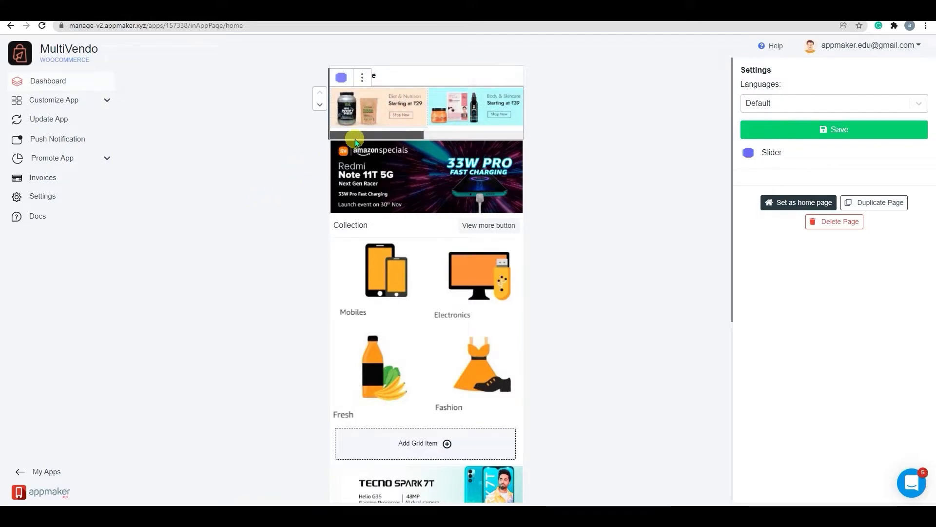
Delete the Slider block sitting at the top of the Home page
{"action": "left_click", "coordinate": [362, 78]}
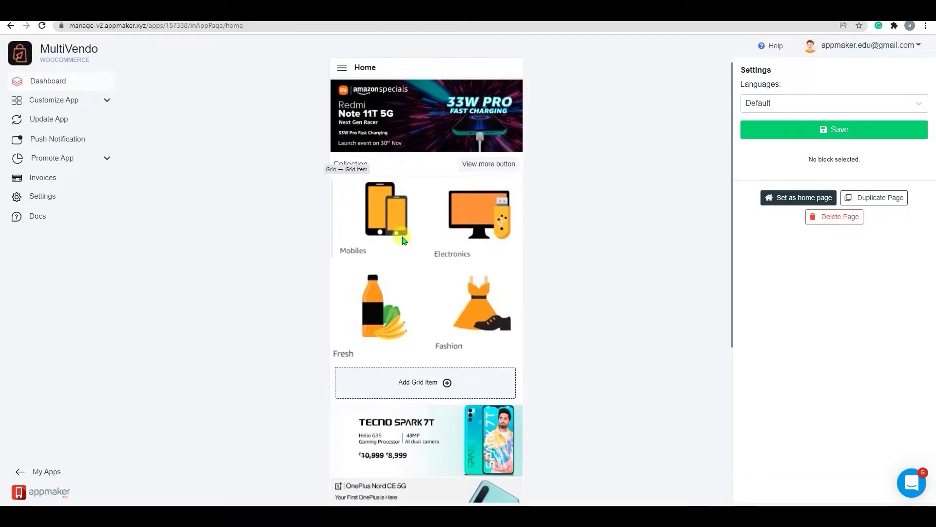
Insert a new Slider block at the bottom of the Home page via Add Block, searching 'slider'
{"action": "scroll", "scroll_direction": "down", "scroll_amount": 3}
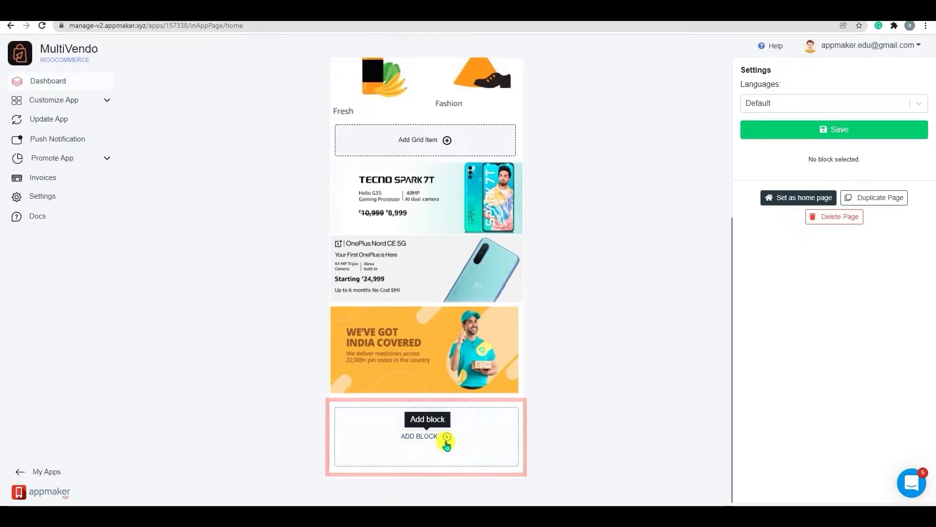
{"action": "left_click", "coordinate": [447, 441]}
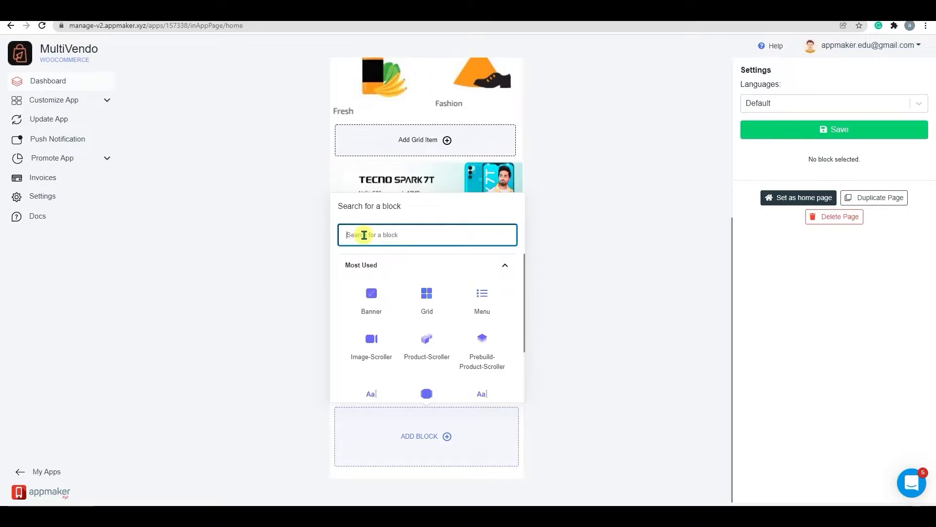
{"action": "type", "text": "slider"}
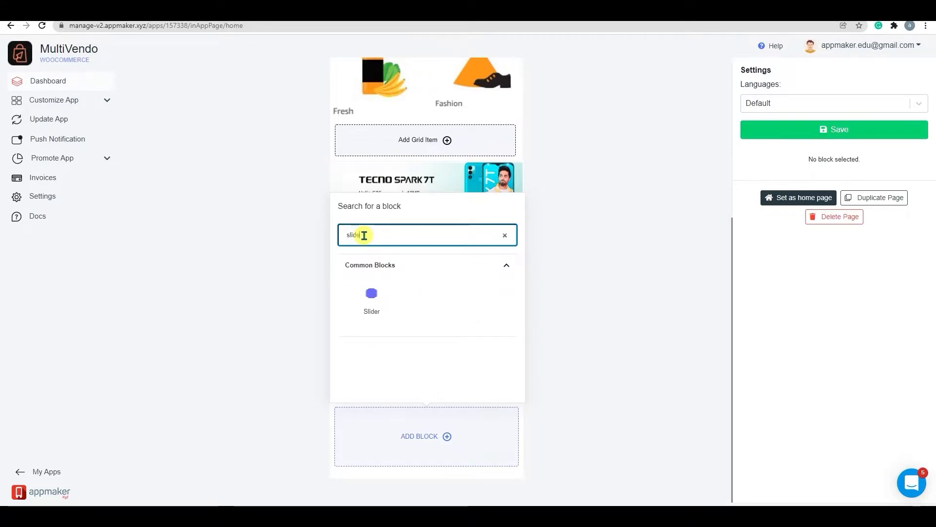
{"action": "left_click", "coordinate": [504, 235]}
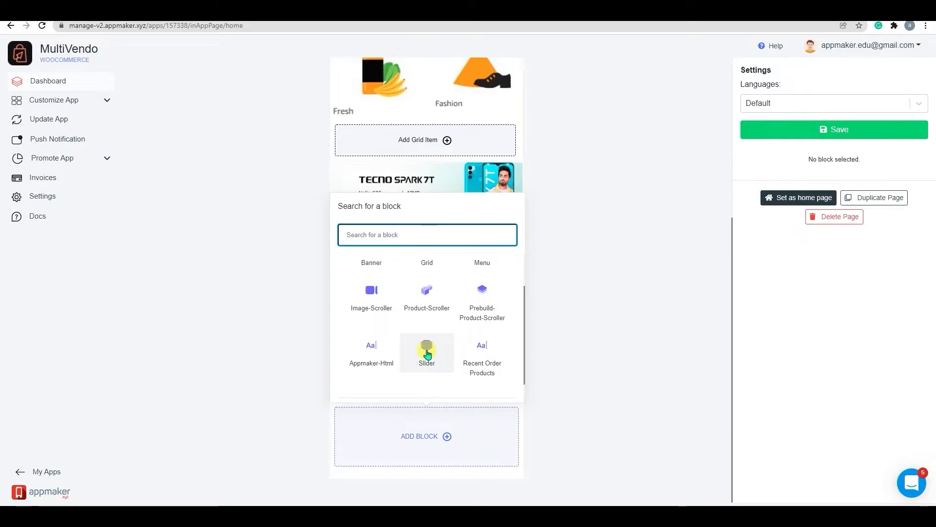
{"action": "left_click", "coordinate": [427, 352]}
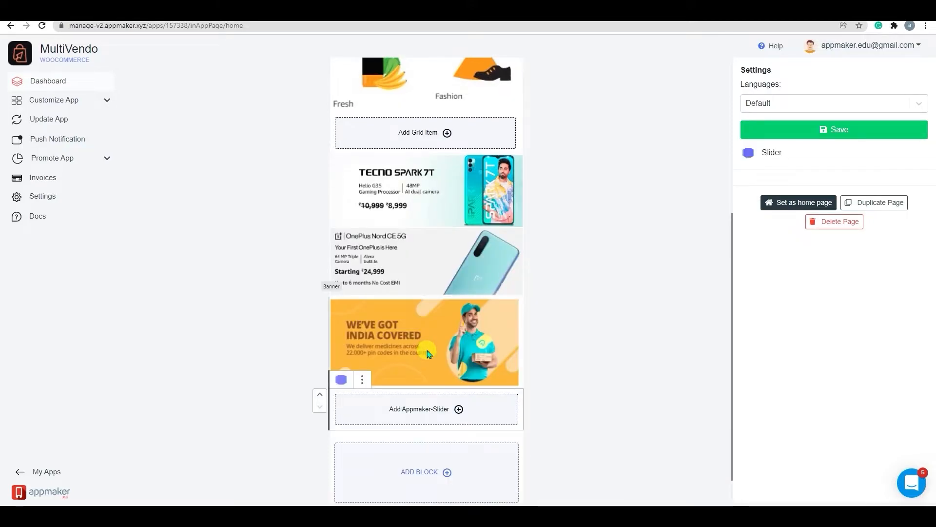
{"action": "mouse_move", "coordinate": [458, 414]}
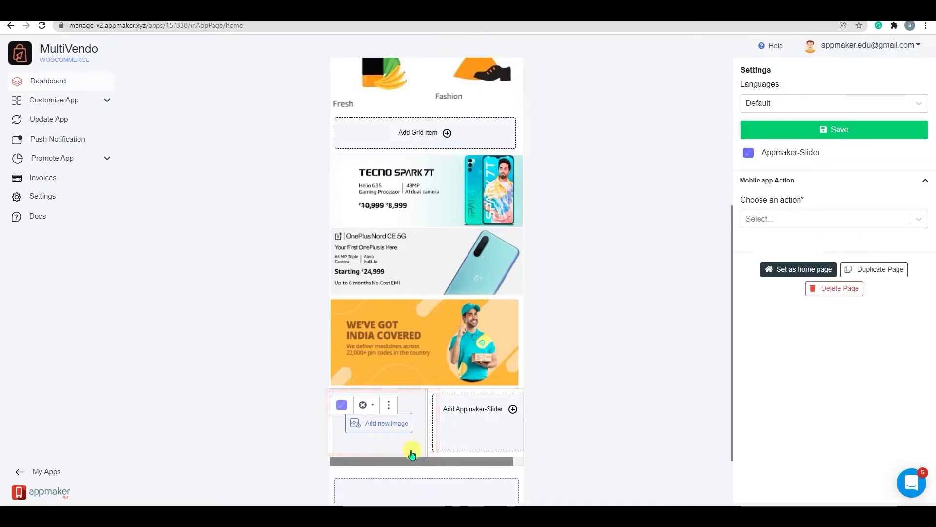
{"action": "mouse_move", "coordinate": [393, 436]}
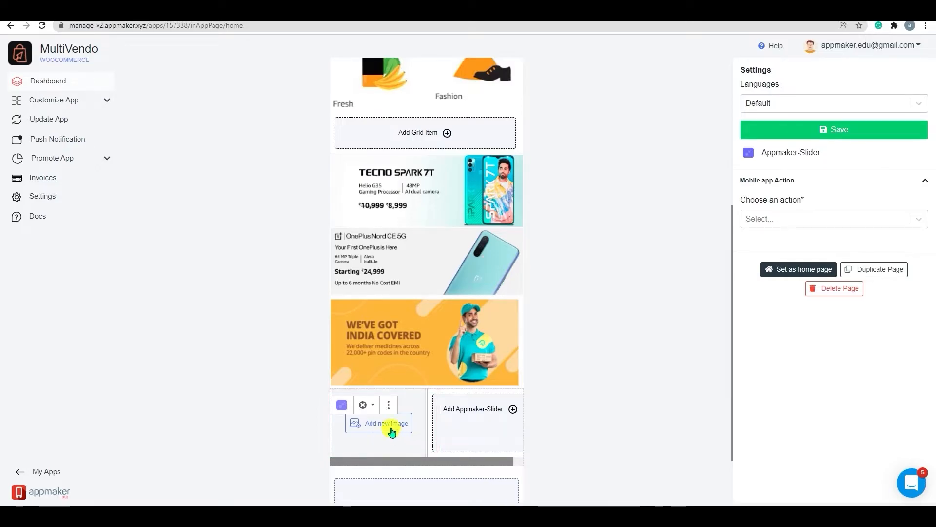
Upload the 'slider 2' image file as the first slide of the new slider
{"action": "left_click", "coordinate": [386, 423]}
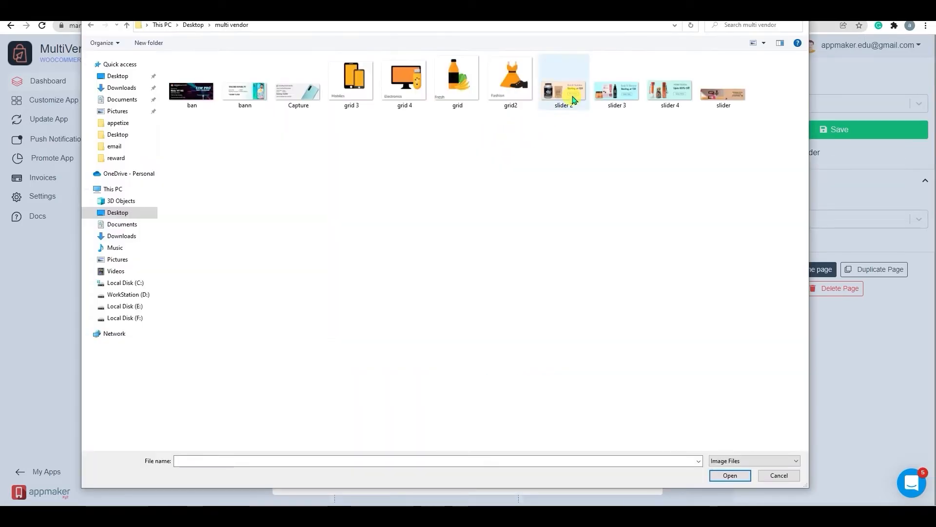
{"action": "left_click", "coordinate": [562, 81]}
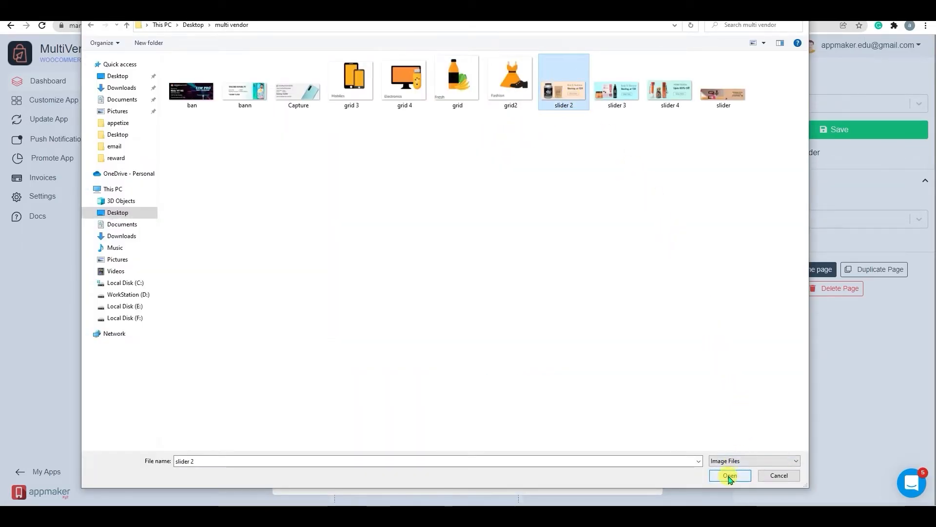
{"action": "left_click", "coordinate": [729, 475]}
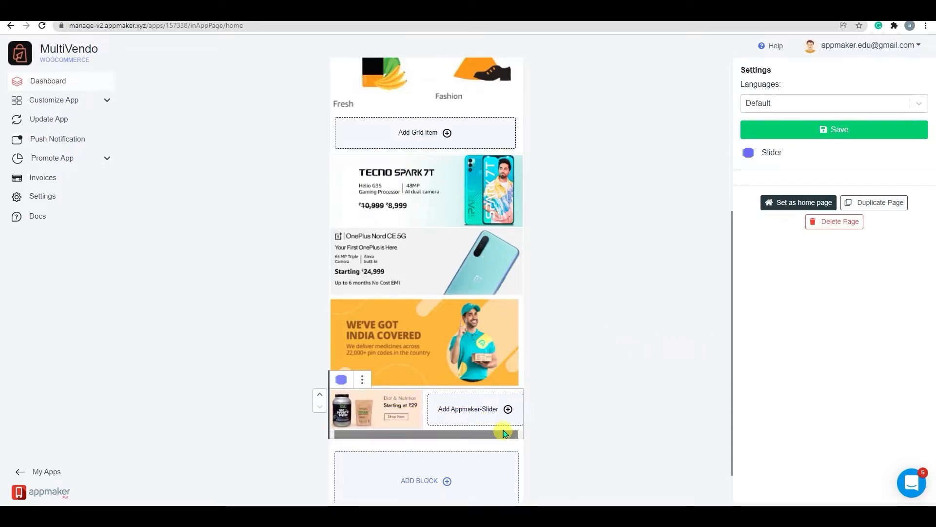
{"action": "mouse_move", "coordinate": [507, 409]}
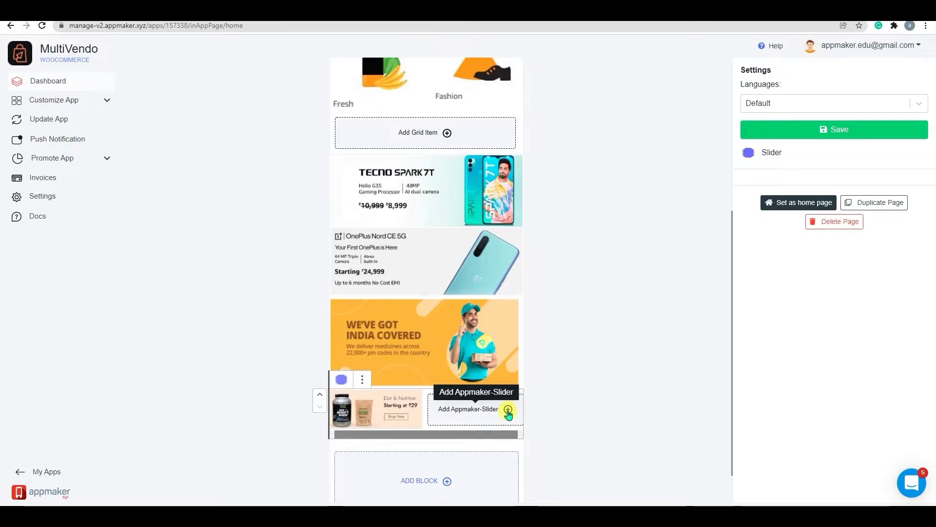
Upload further slider images such as Body & Skincare and scroll through the slides to check them
{"action": "left_click", "coordinate": [507, 410]}
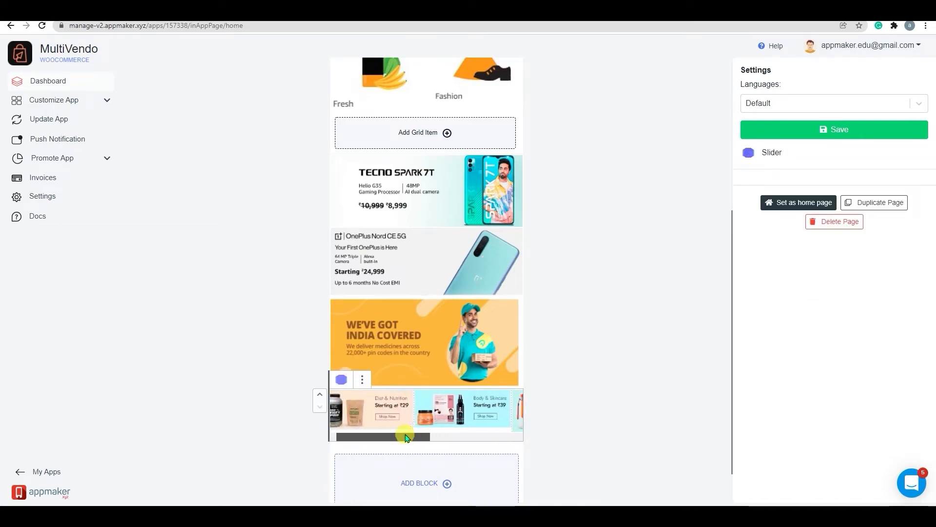
{"action": "left_click_drag", "start_coordinate": [382, 436], "coordinate": [460, 437]}
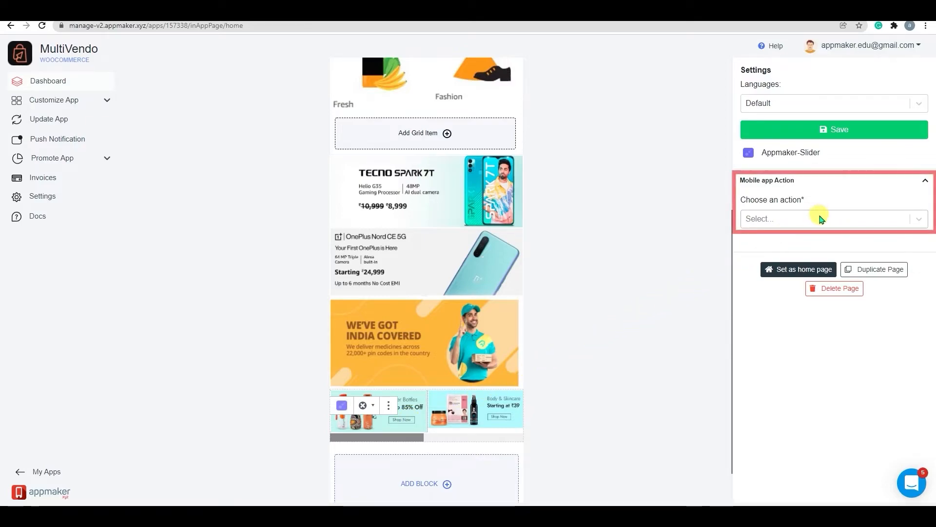
Set the slide's Mobile app Action to Open Product by Category and bring up its category list
{"action": "left_click", "coordinate": [830, 218]}
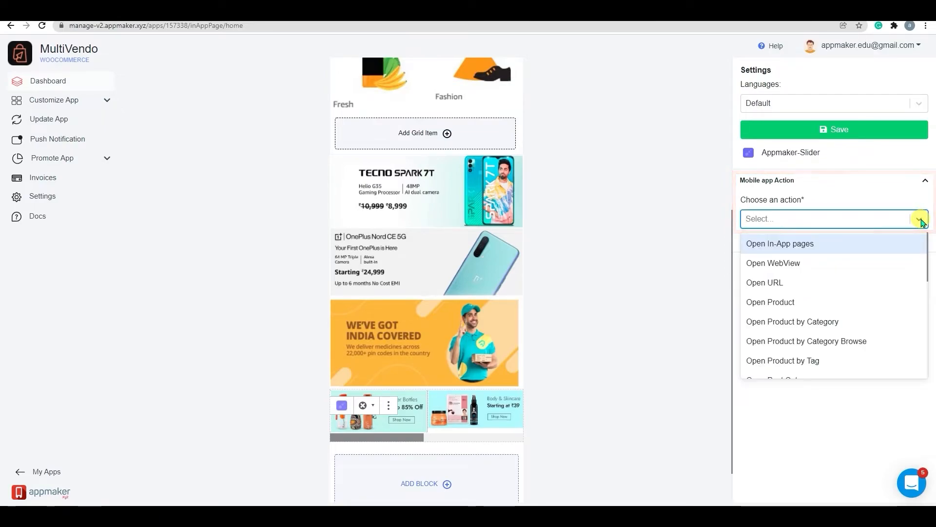
{"action": "scroll", "scroll_direction": "down", "scroll_amount": 3}
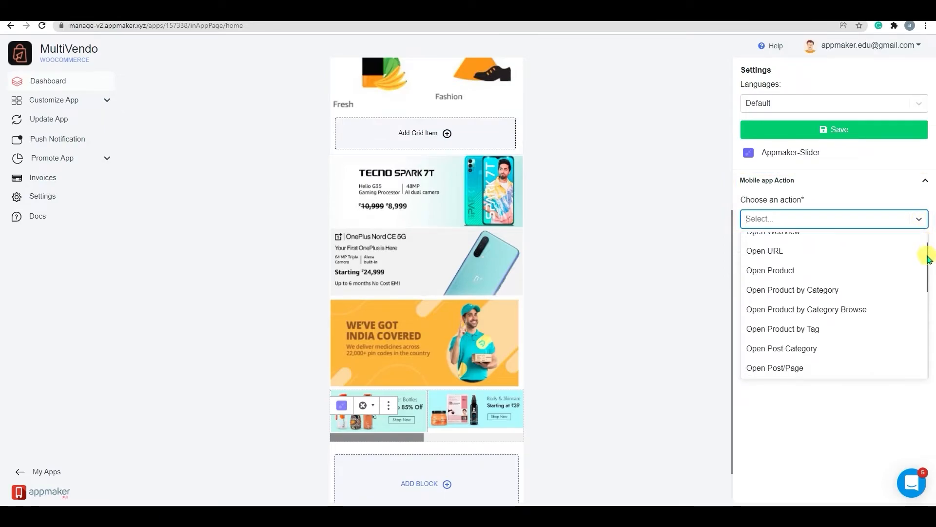
{"action": "scroll", "scroll_direction": "down", "scroll_amount": 3}
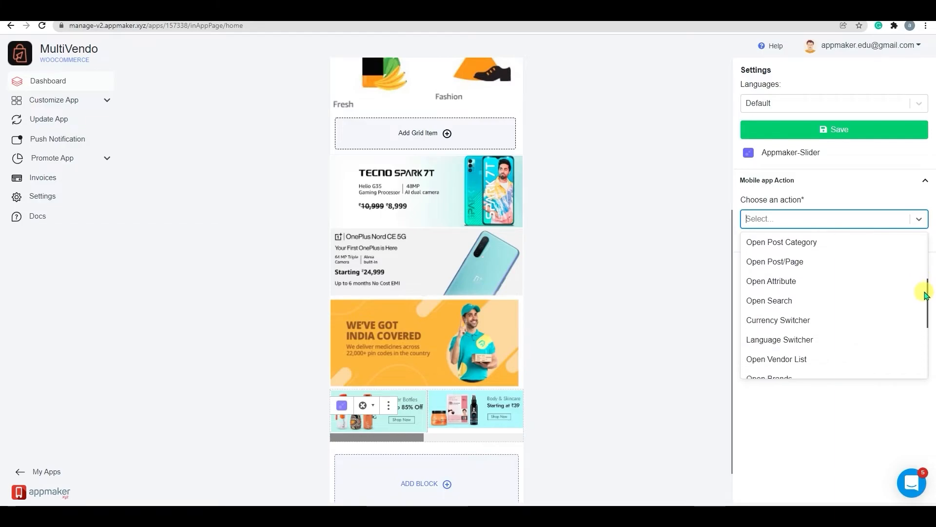
{"action": "scroll", "scroll_direction": "down", "scroll_amount": 3}
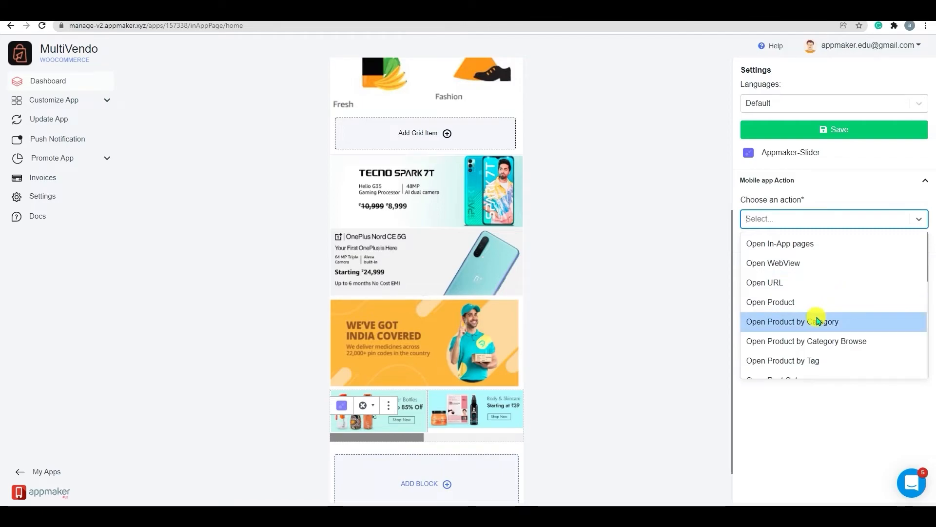
{"action": "left_click", "coordinate": [792, 320]}
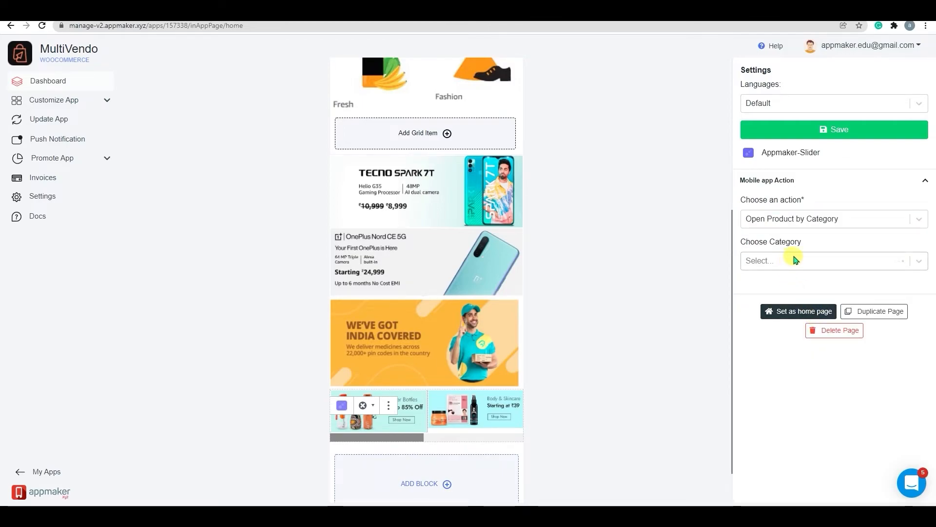
{"action": "left_click", "coordinate": [830, 260]}
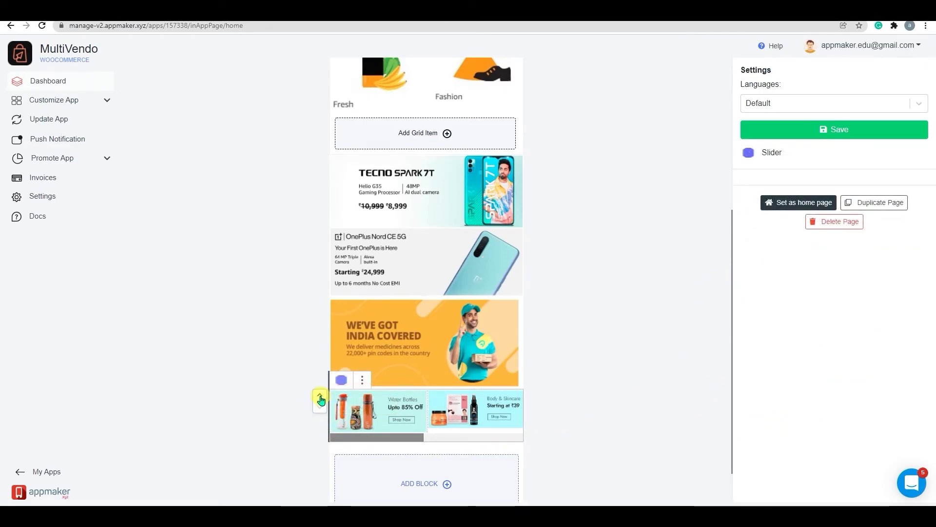
From the Dashboard, request an Android preview to show the Generate Android Preview dialog
{"action": "left_click", "coordinate": [320, 399]}
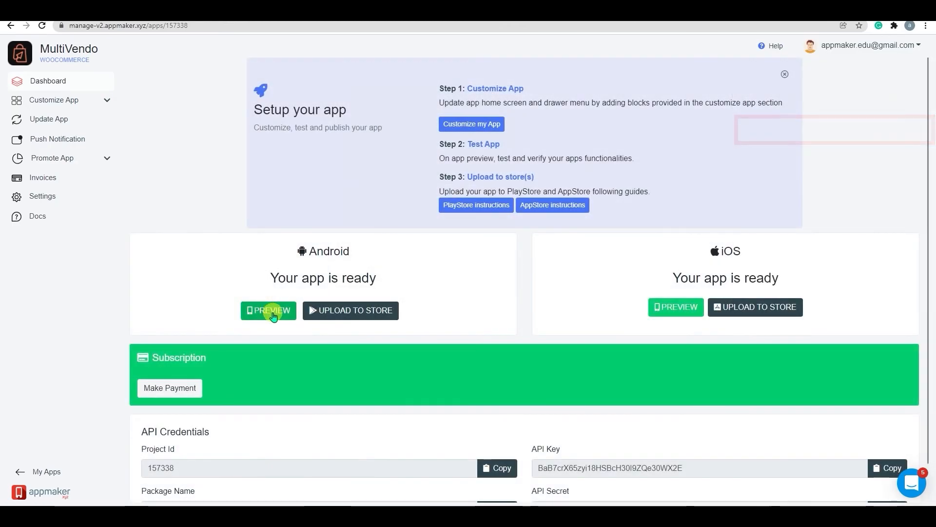
{"action": "left_click", "coordinate": [268, 310]}
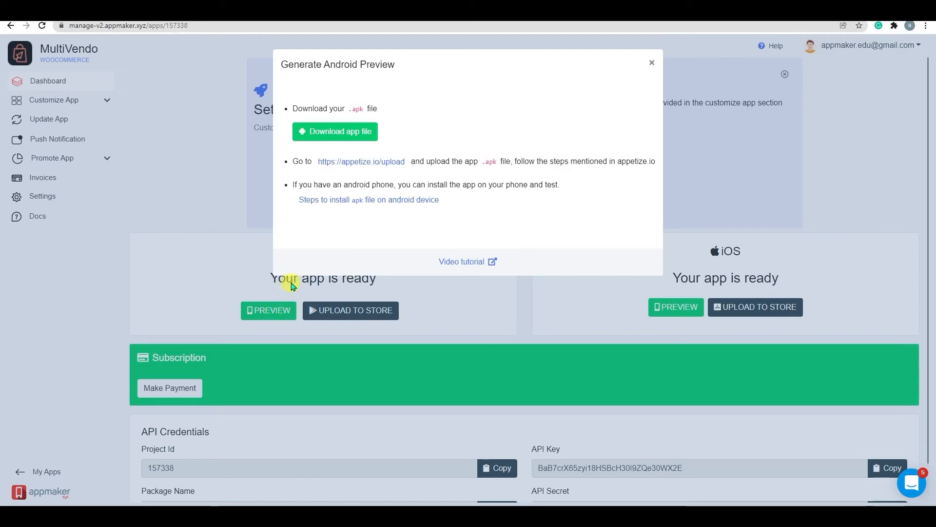